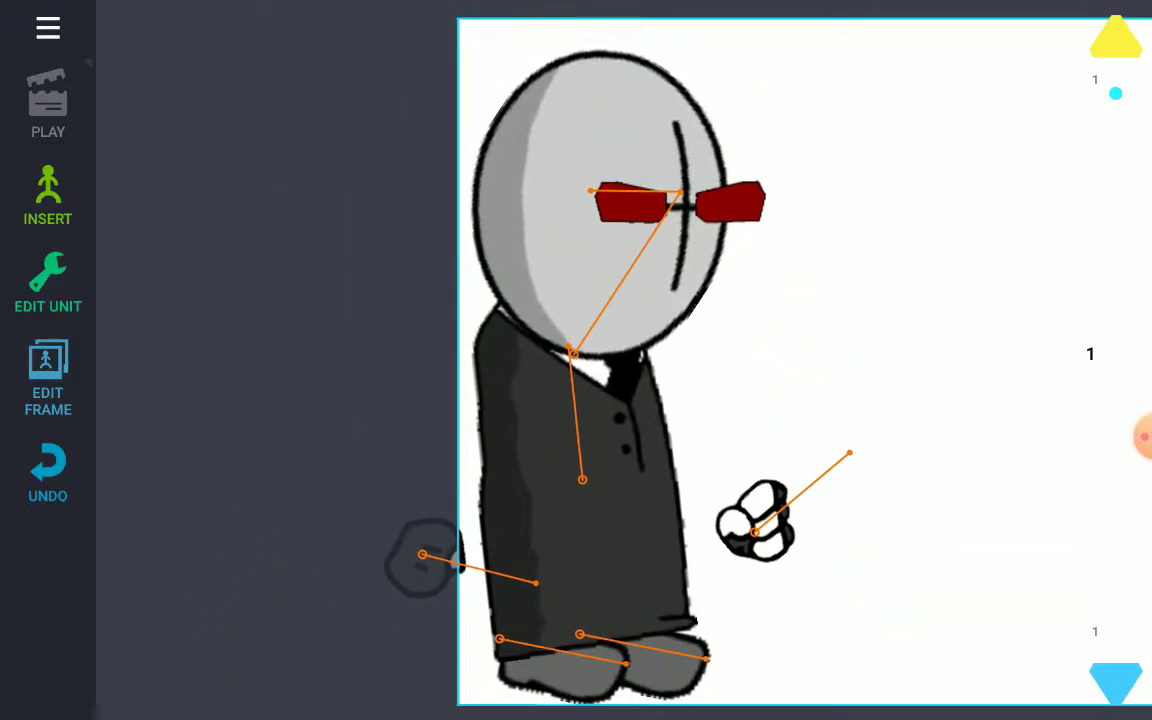
# Insert the X-faced grunt figure onto the stage beside the suited agent
pyautogui.click(48, 196)
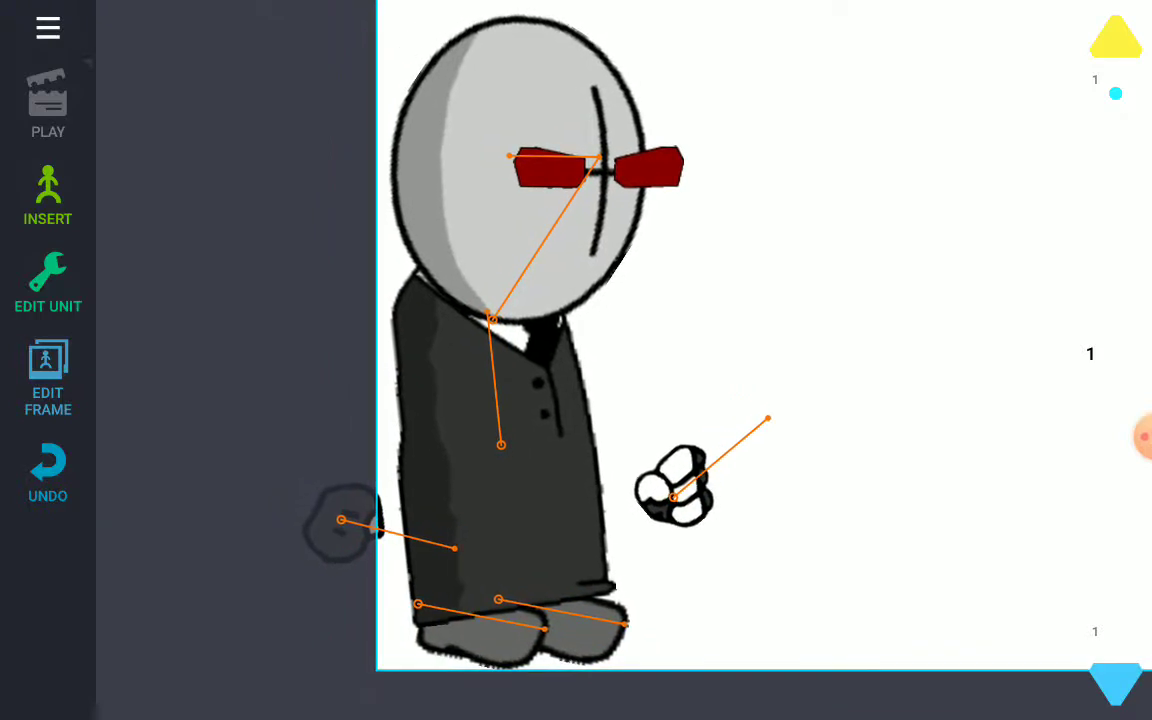
pyautogui.click(48, 284)
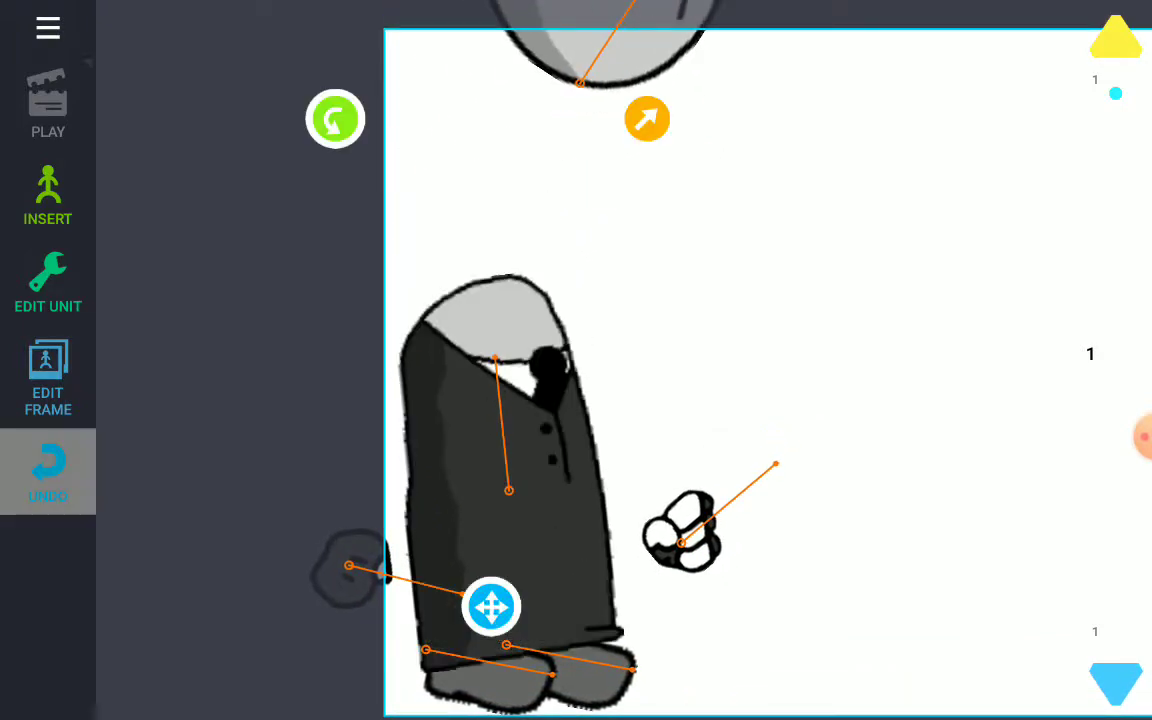
pyautogui.click(48, 196)
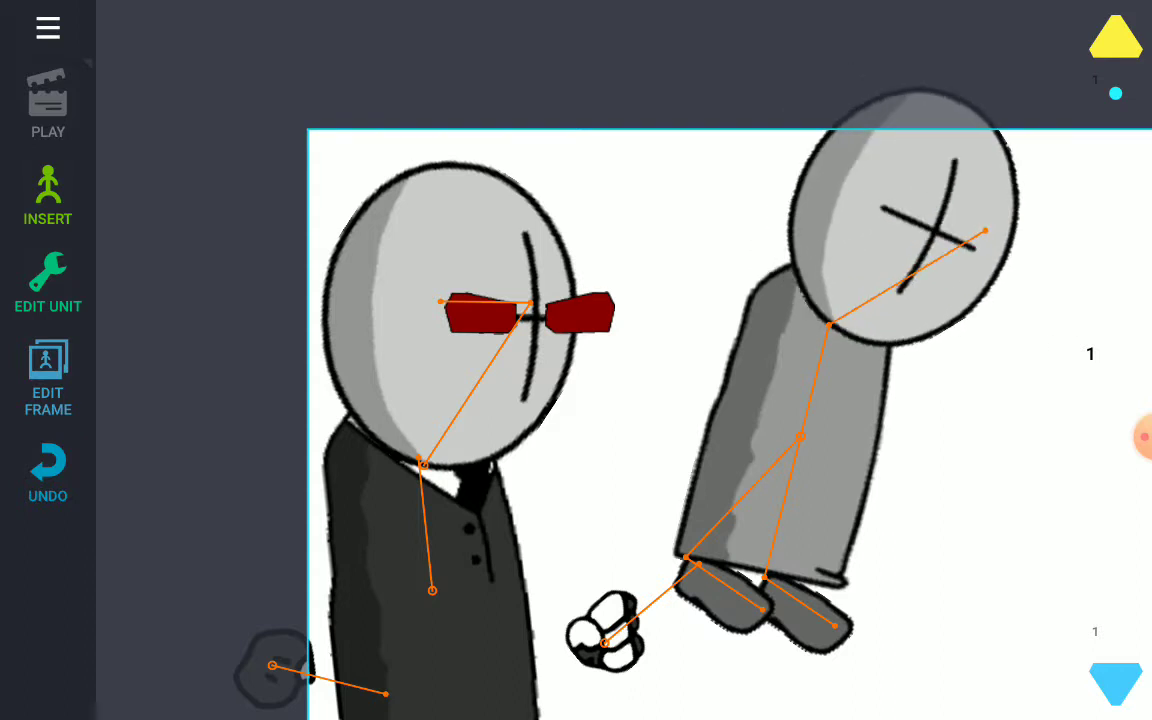
# Delete the X-faced figure via its Edit Unit options
pyautogui.click(48, 284)
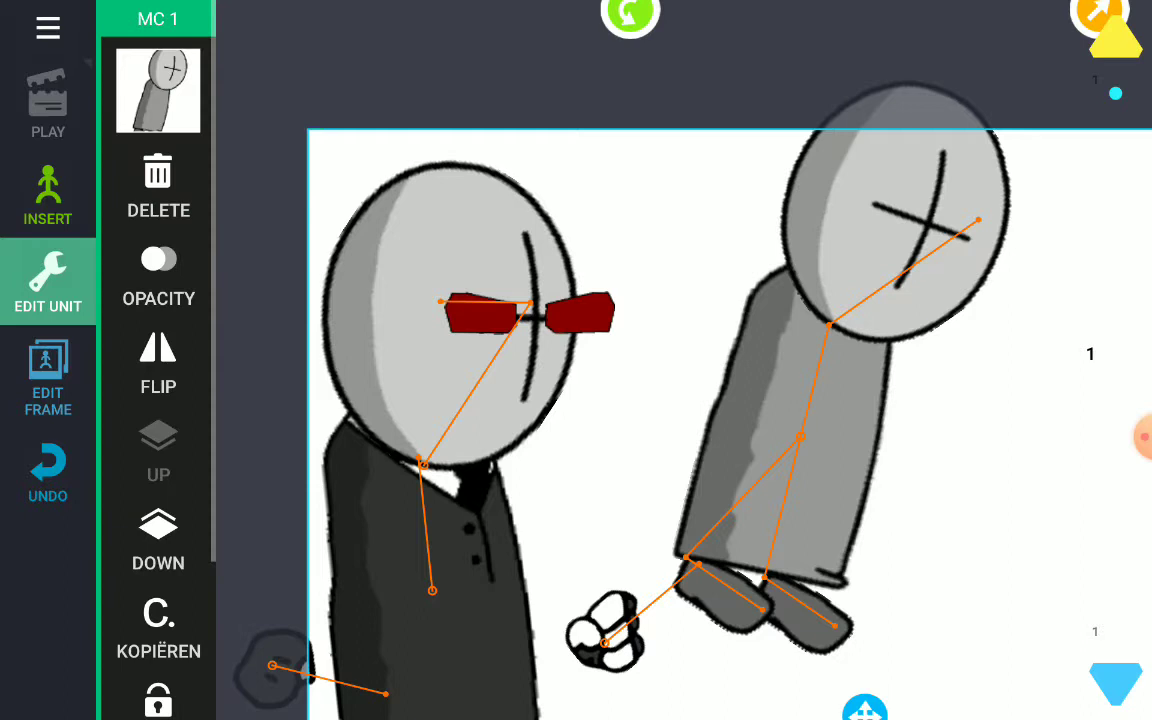
pyautogui.click(48, 196)
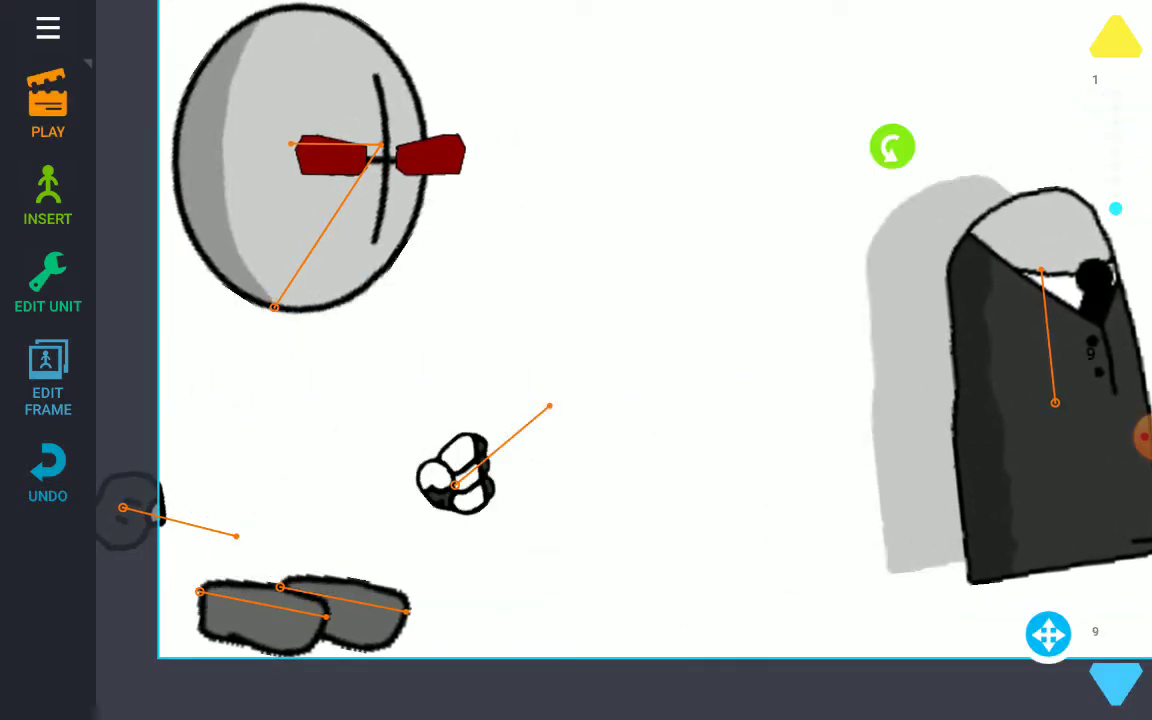
# In Edit Scene, set Animation speed to Very Fast and confirm
pyautogui.click(48, 376)
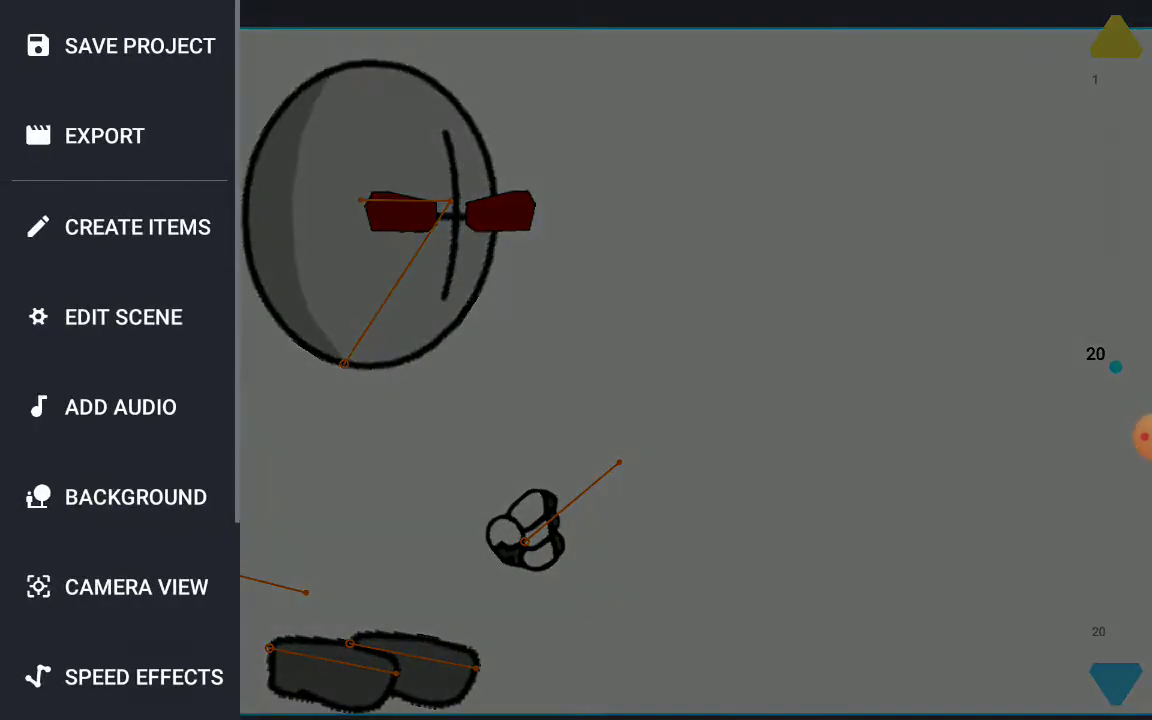
pyautogui.click(144, 676)
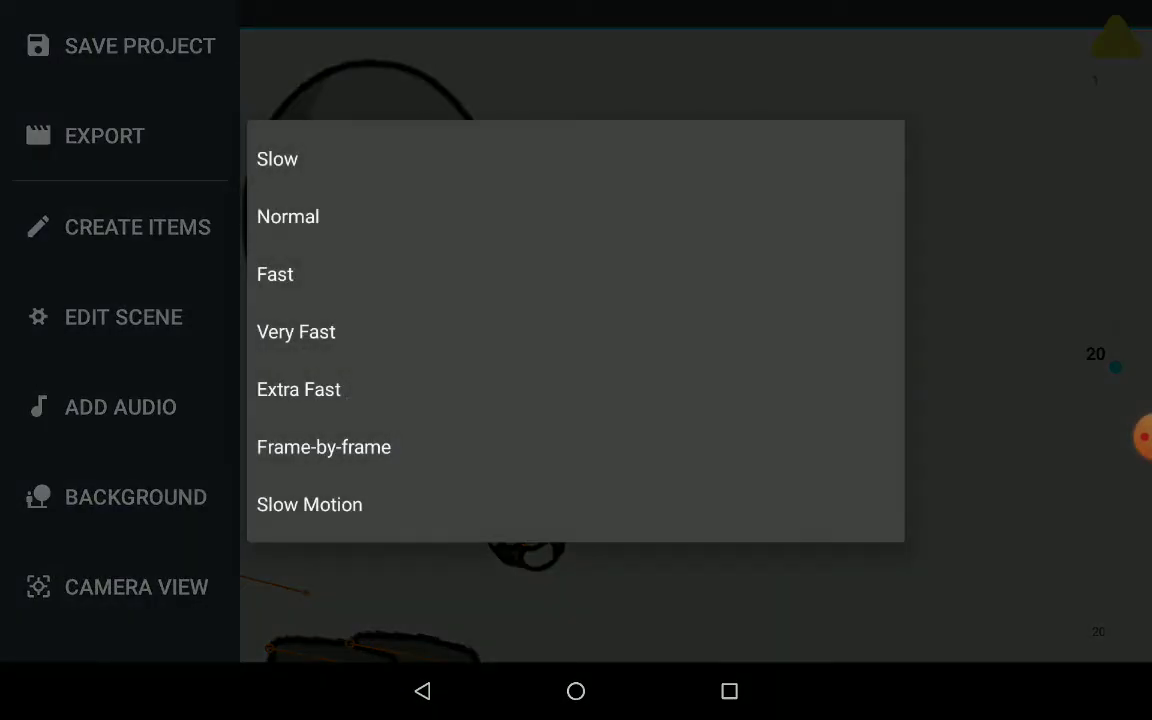
pyautogui.click(296, 332)
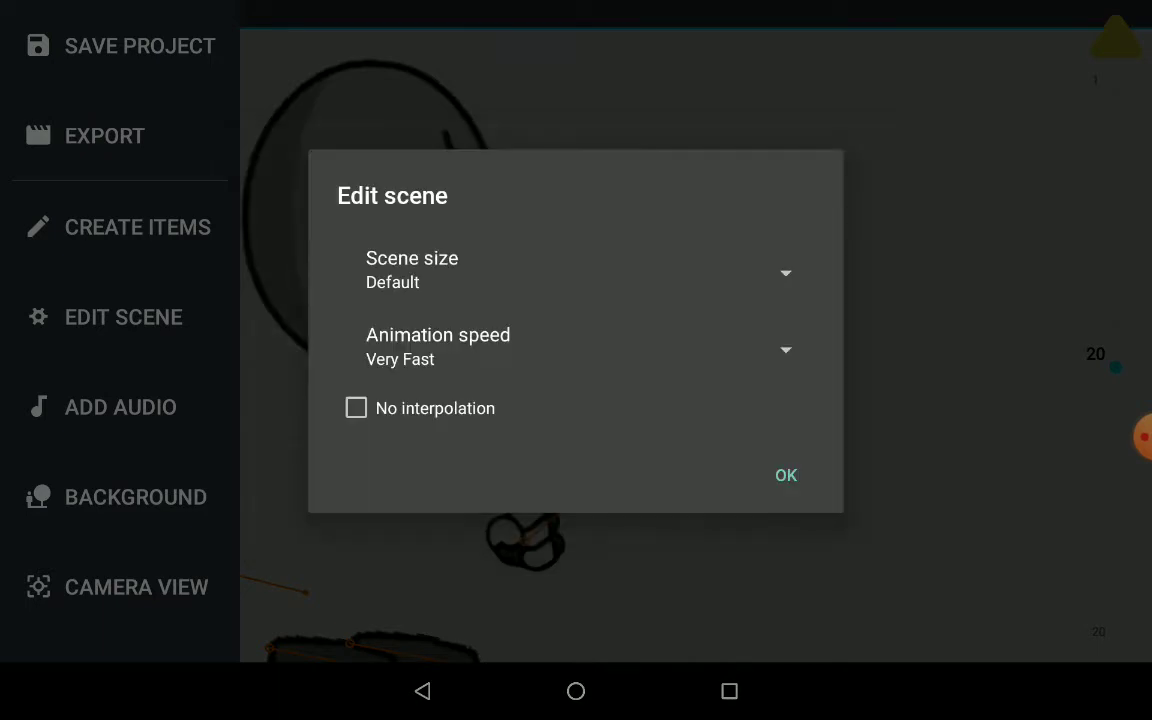
pyautogui.click(786, 476)
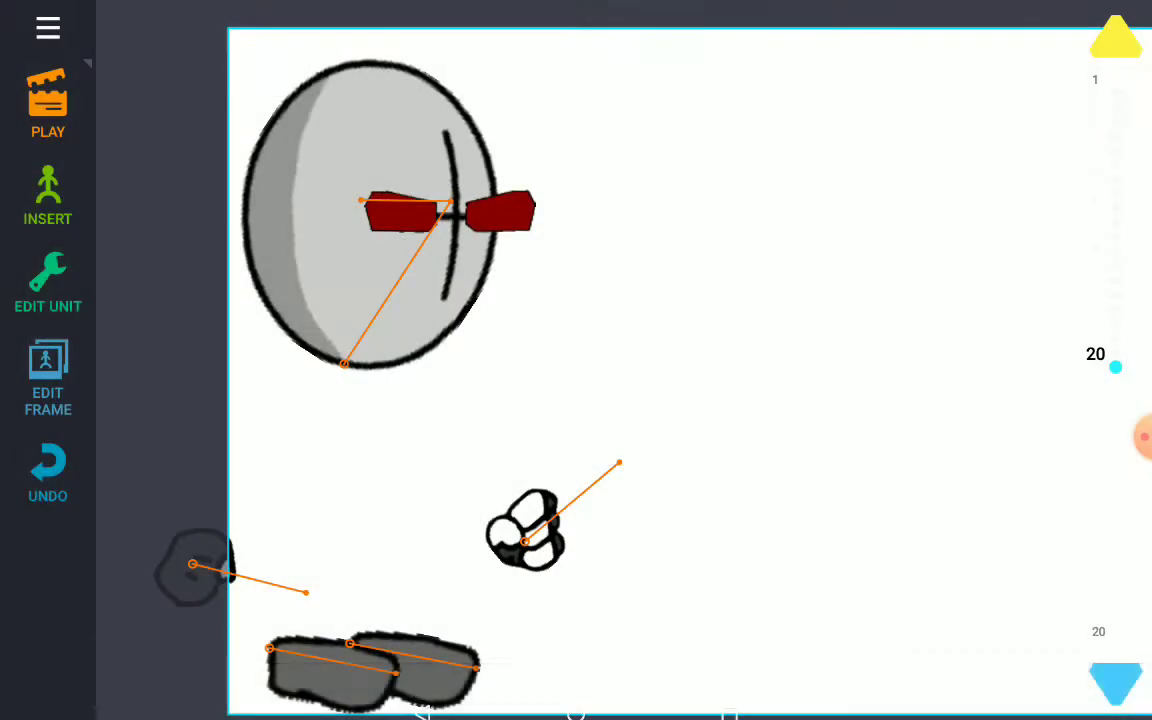
# Preview the walk, exit the preview and reopen the scene settings showing Normal speed
pyautogui.click(48, 28)
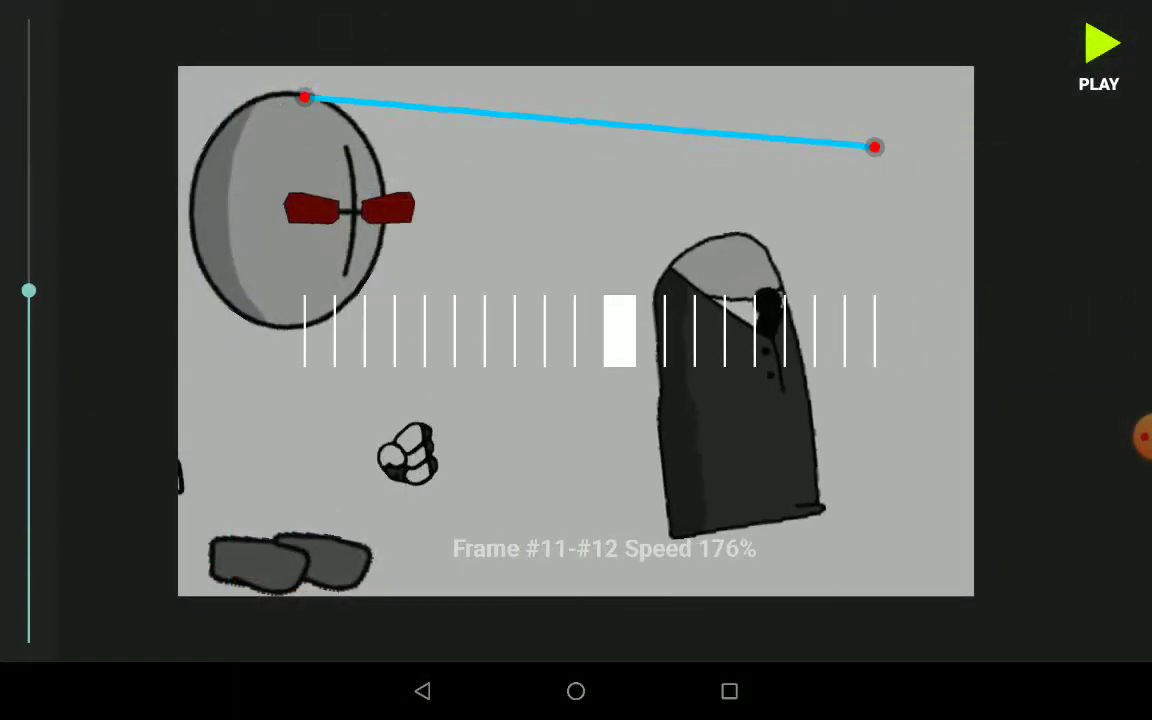
pyautogui.click(1100, 44)
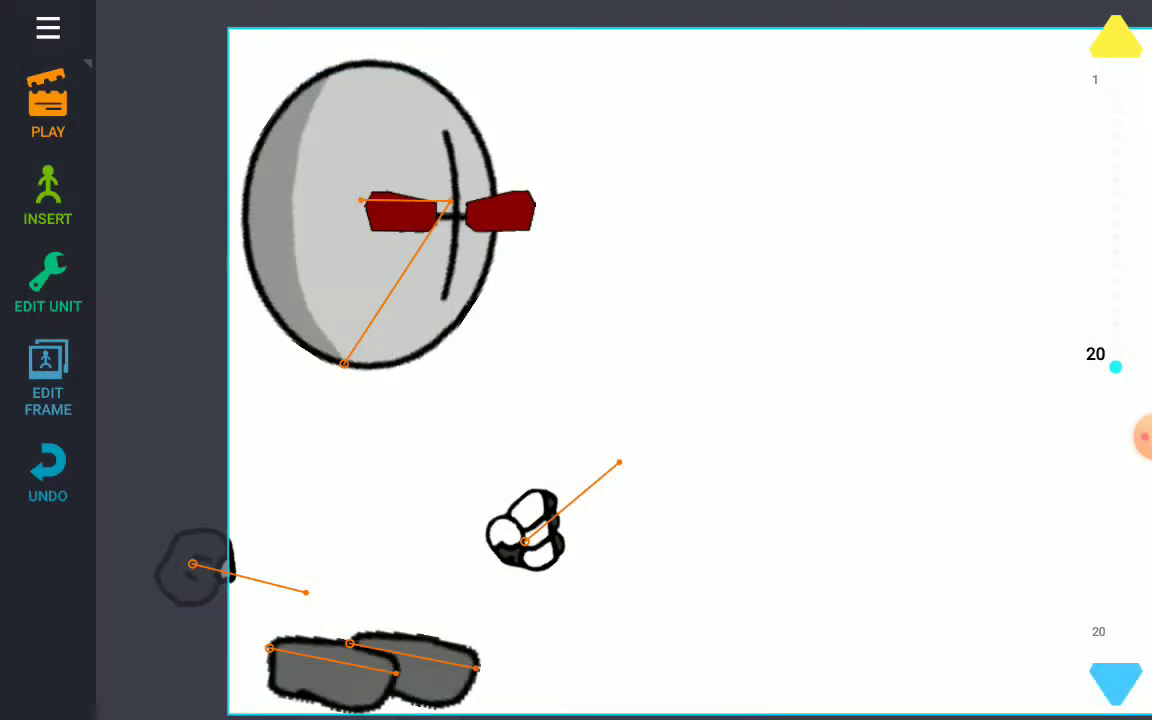
pyautogui.click(48, 28)
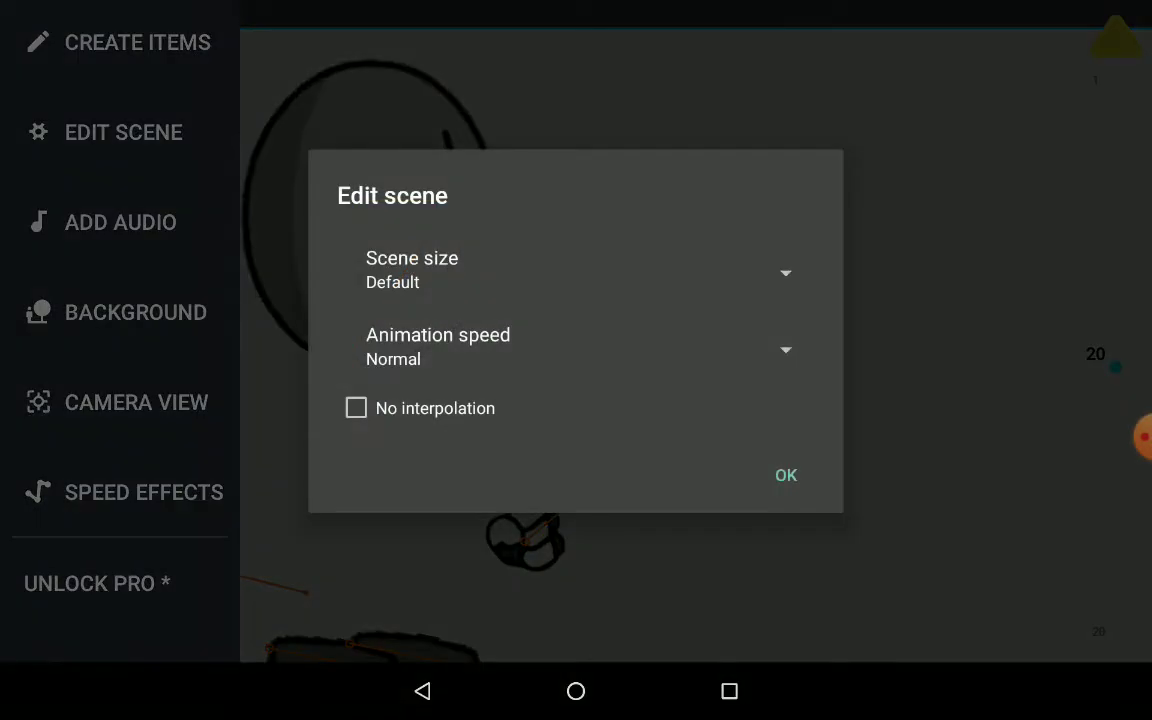
# Confirm the Edit scene dialog and return to frame 1 with the agent assembled
pyautogui.click(786, 474)
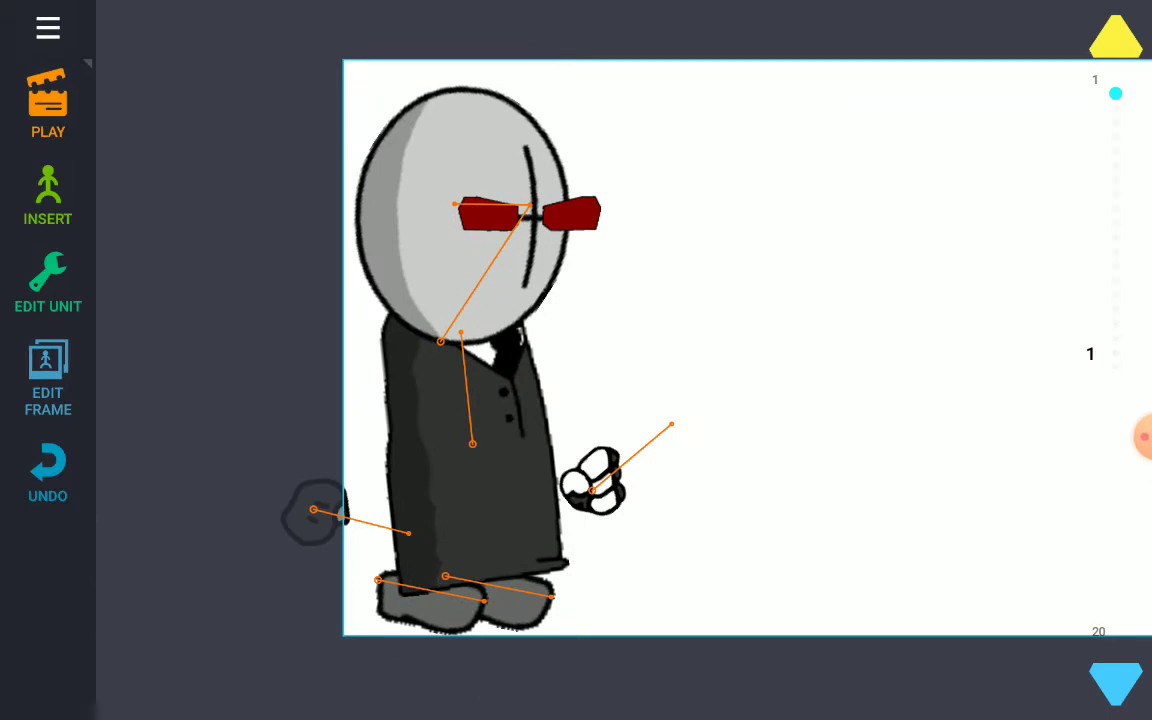
pyautogui.click(1116, 108)
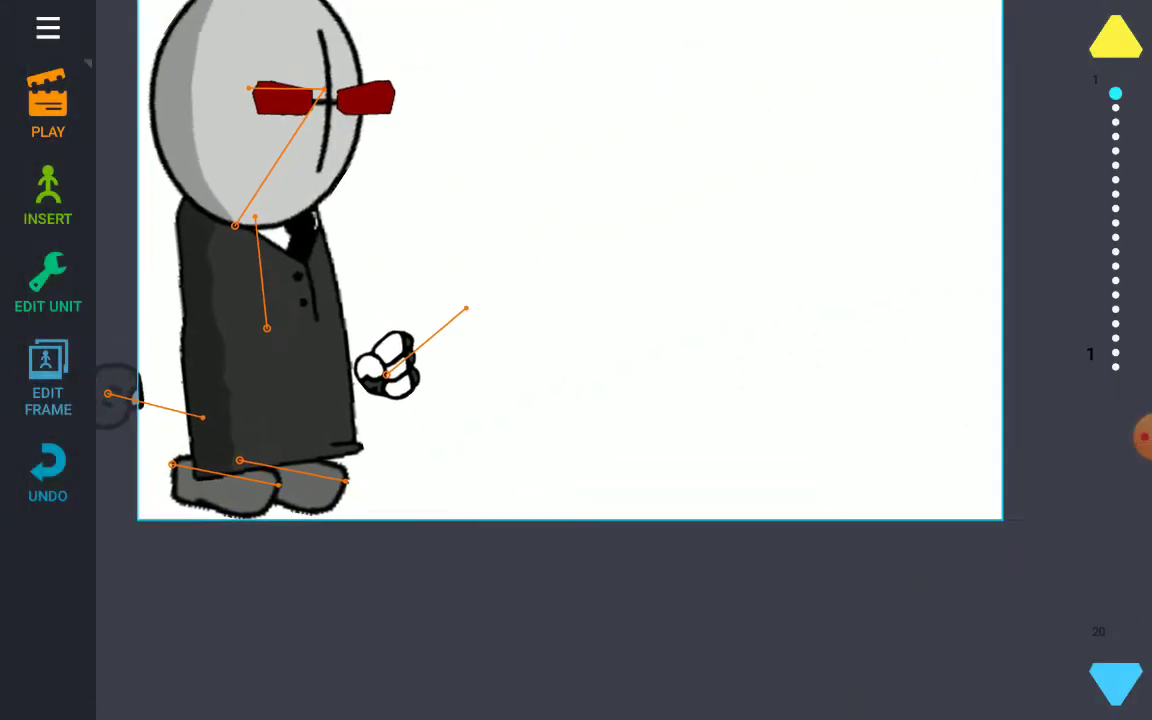
# On frame 19 shift the agent's parts rightward past the stage edge
pyautogui.click(1116, 122)
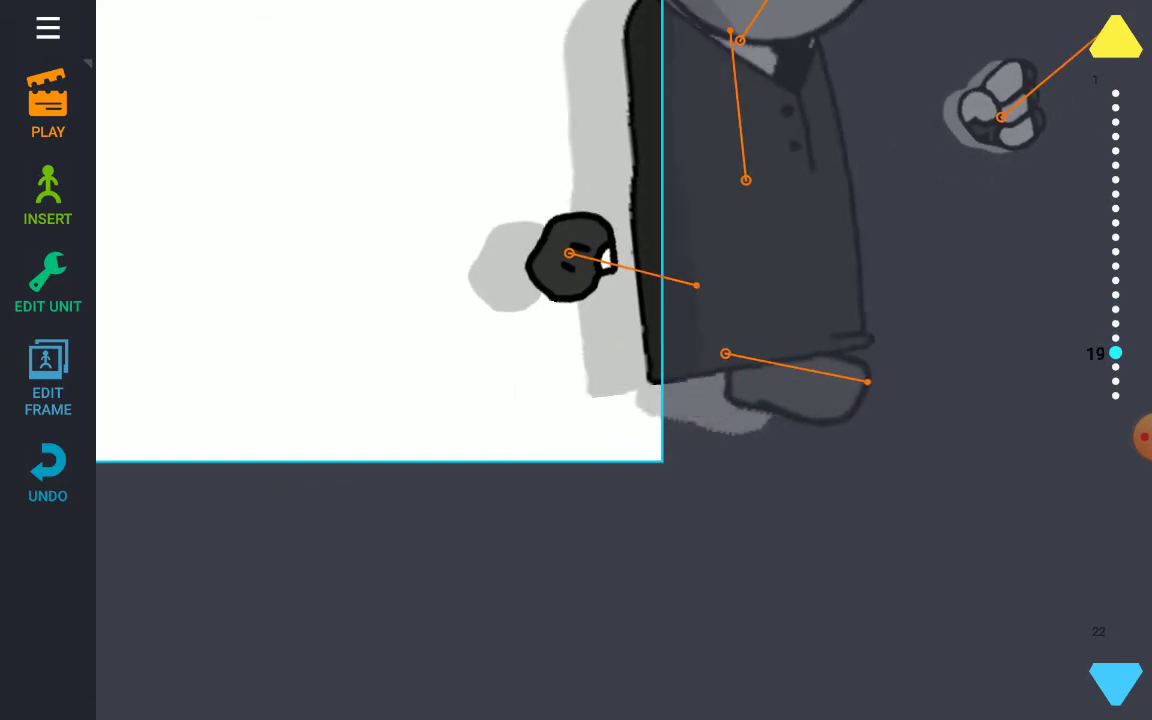
# Drag the agent fully off the stage's right side on frame 22 and play the walk
pyautogui.moveTo(1116, 352); pyautogui.dragTo(1116, 396)
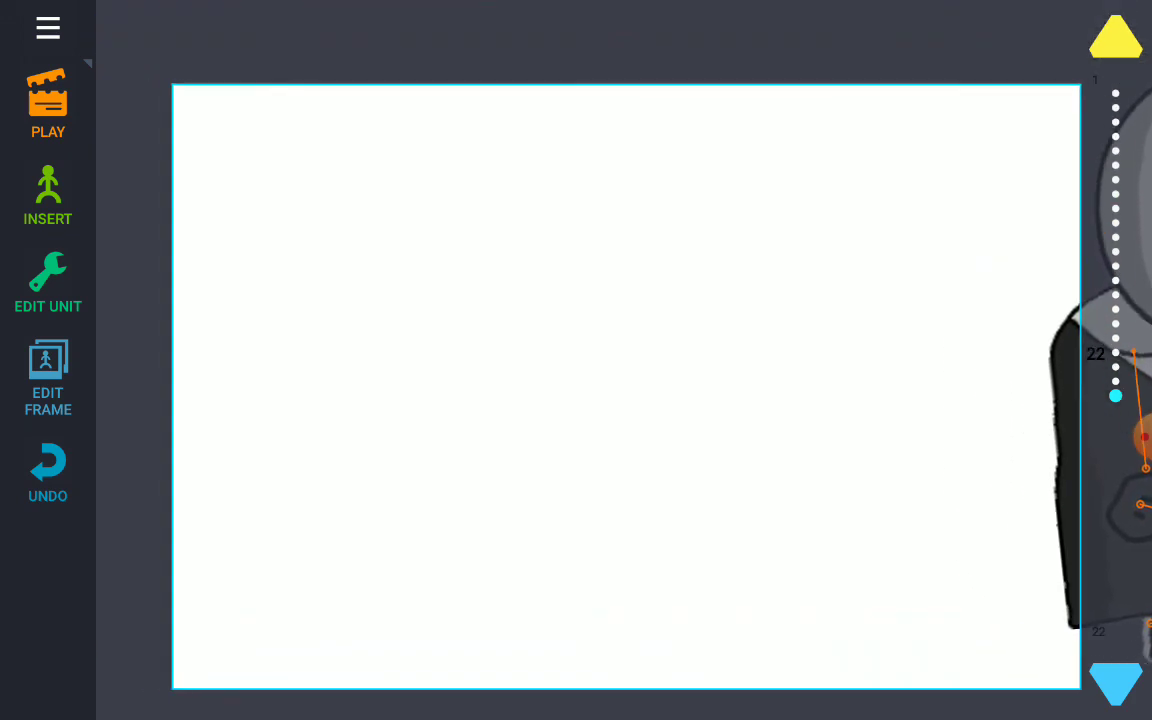
pyautogui.click(48, 104)
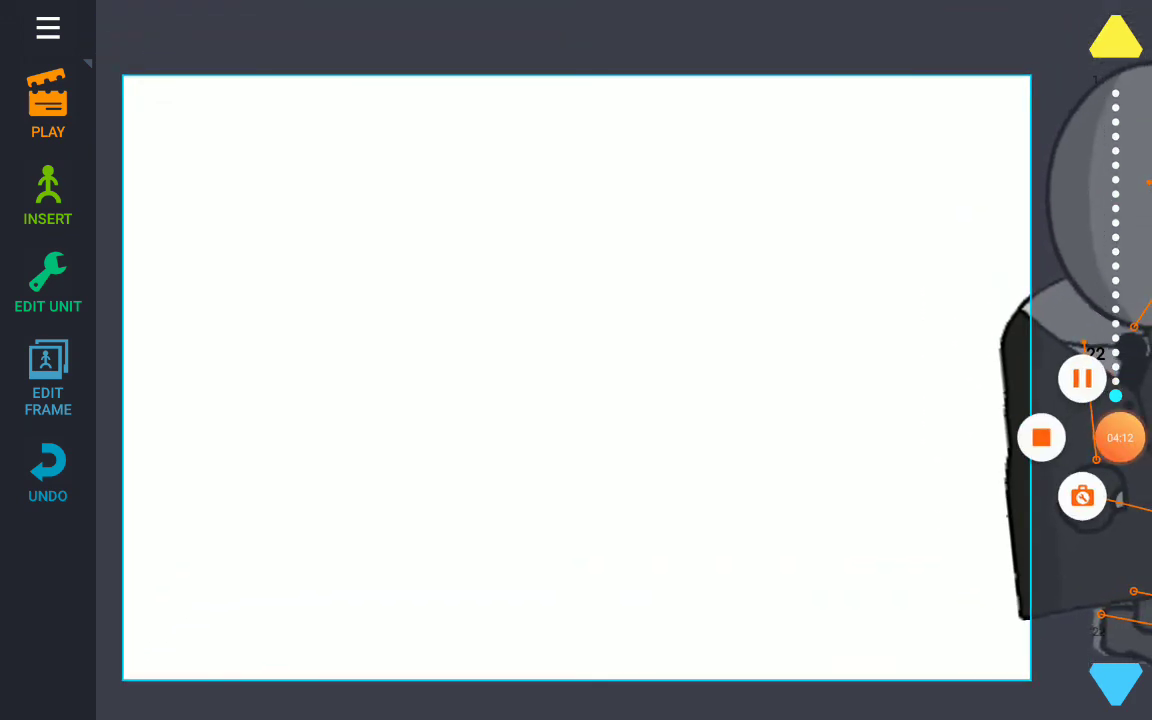